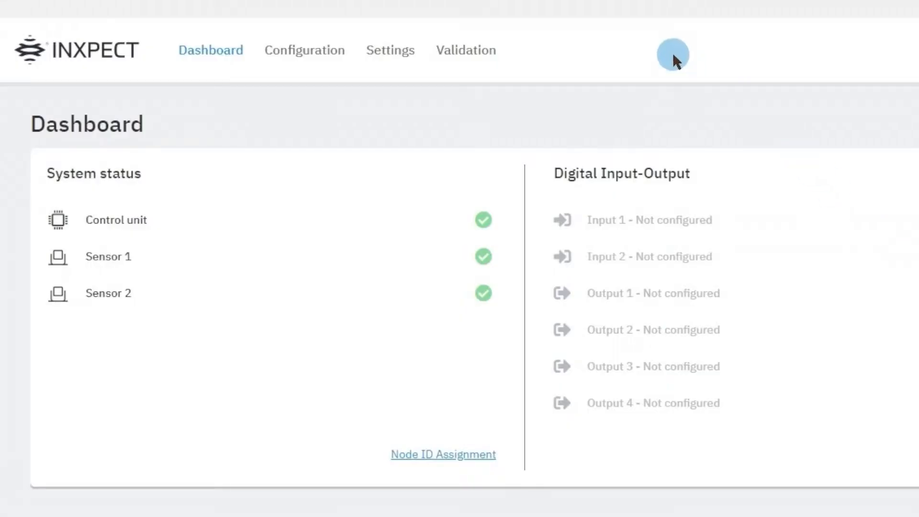
{"action": "mouse_move", "coordinate": [394, 87]}
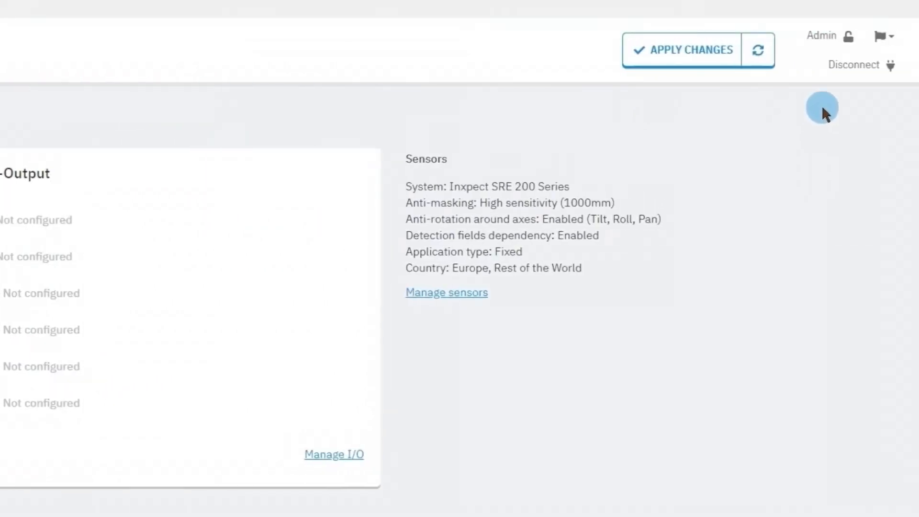
{"action": "mouse_move", "coordinate": [852, 70]}
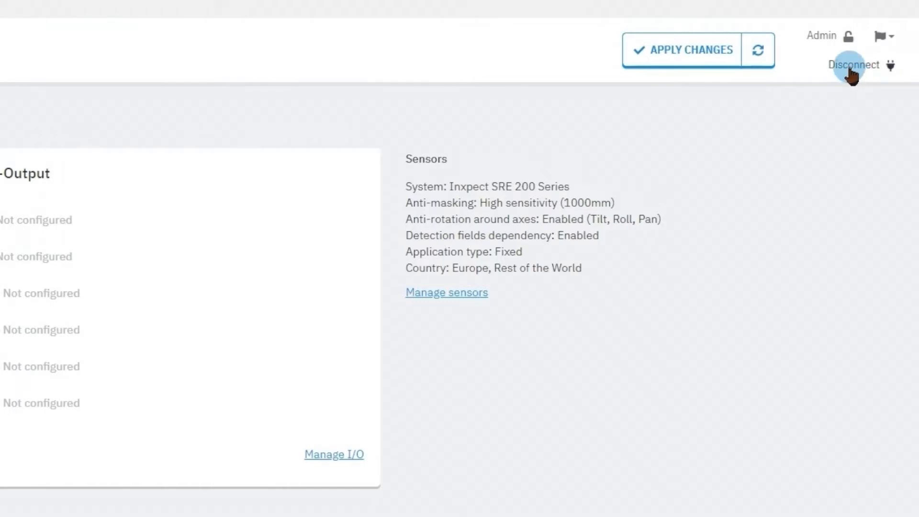
{"action": "mouse_move", "coordinate": [841, 38]}
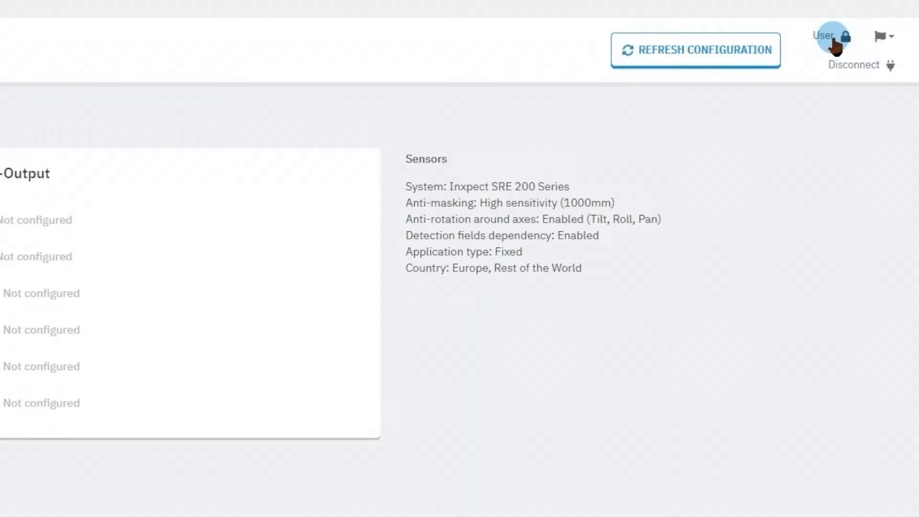
{"action": "mouse_move", "coordinate": [829, 44]}
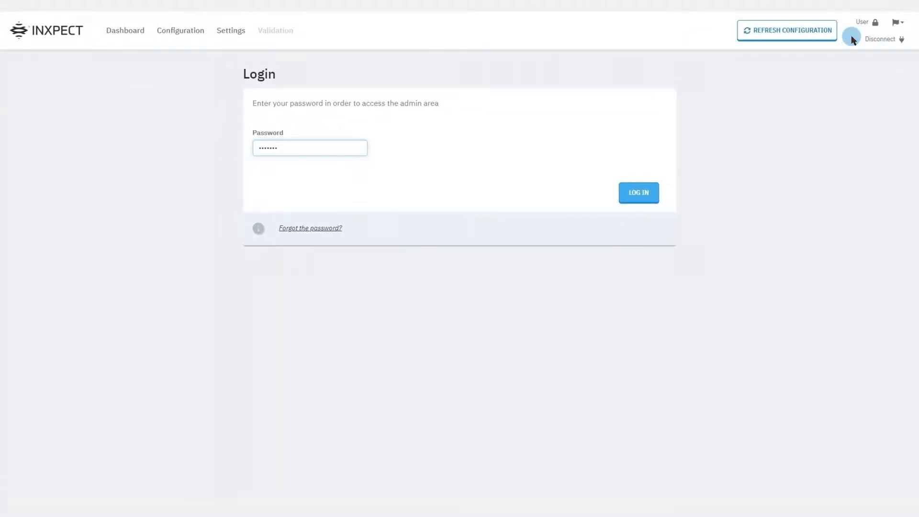
Log in to the admin area and land back on the Dashboard
{"action": "left_click", "coordinate": [638, 192]}
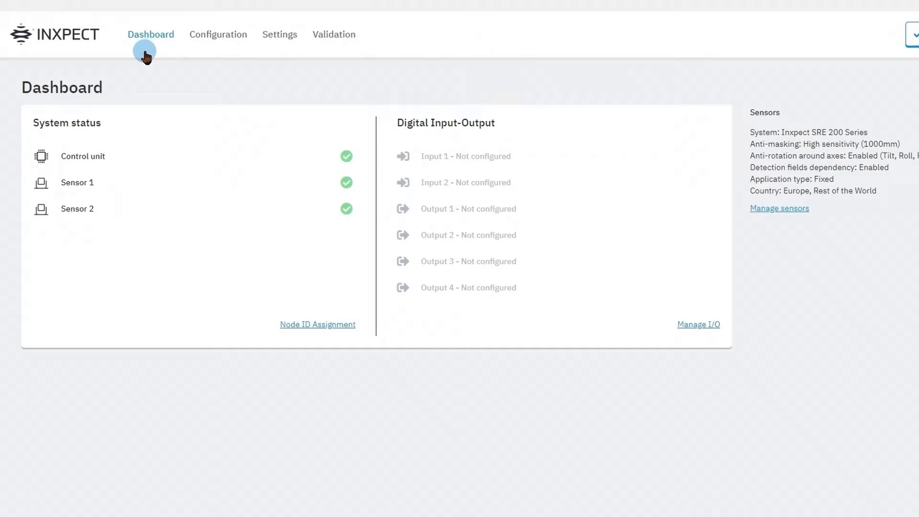
{"action": "mouse_move", "coordinate": [137, 132]}
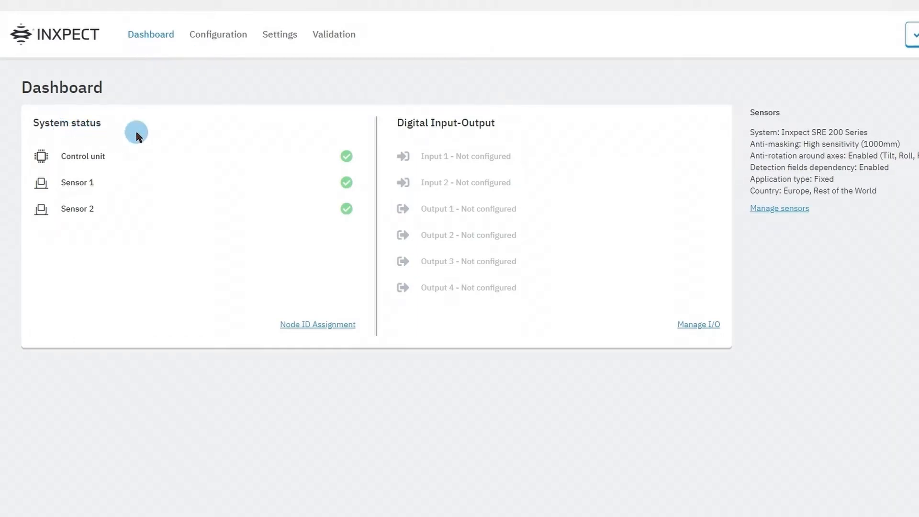
{"action": "mouse_move", "coordinate": [449, 139]}
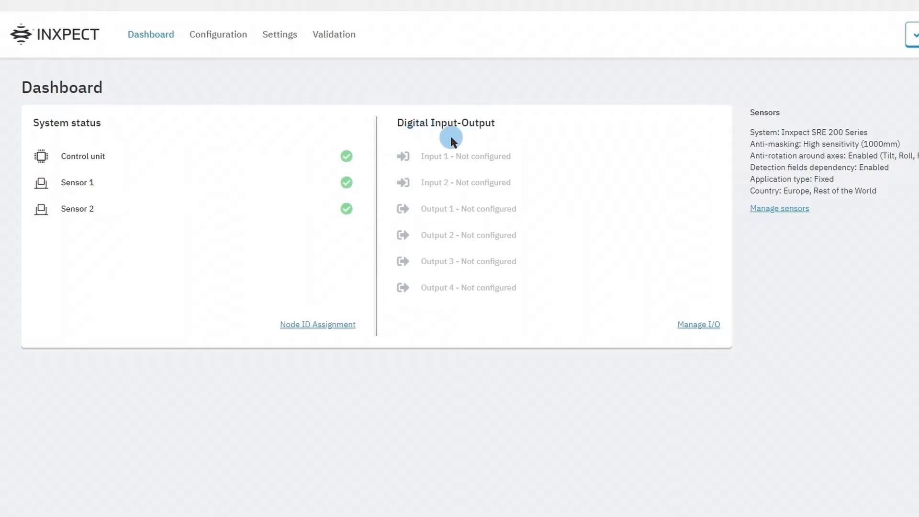
{"action": "mouse_move", "coordinate": [773, 130]}
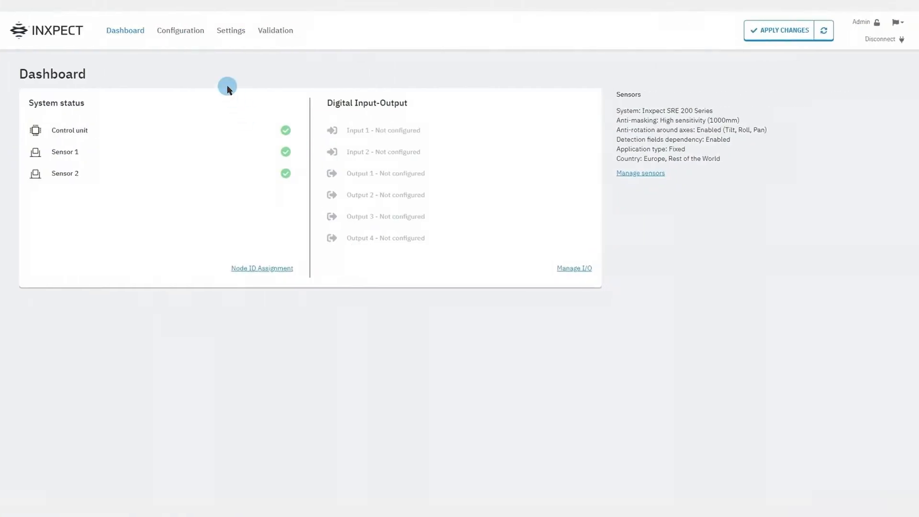
Switch to the Configuration page showing Dynamic Configuration 1 with both sensors' fields
{"action": "left_click", "coordinate": [180, 31]}
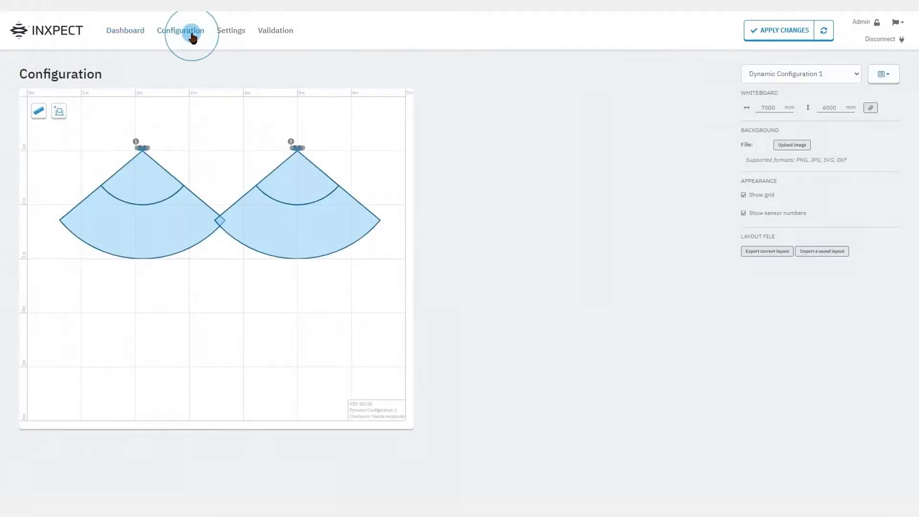
{"action": "mouse_move", "coordinate": [136, 146]}
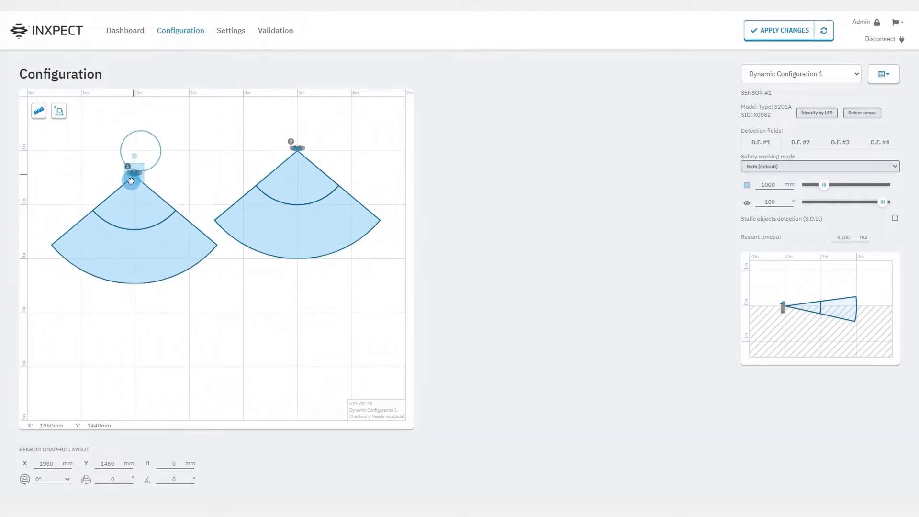
Move Sensor 1 lower on the layout, then go to the Settings page with firmware details
{"action": "left_click_drag", "start_coordinate": [132, 162], "coordinate": [139, 197]}
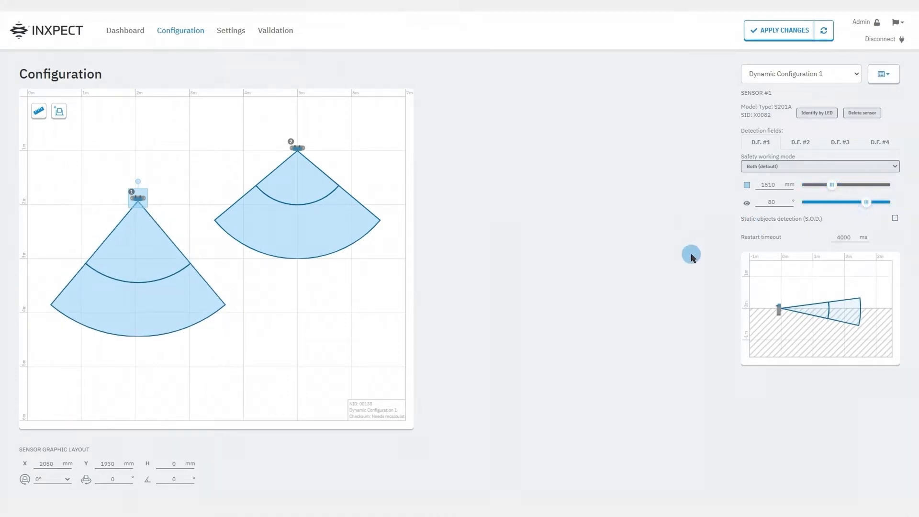
{"action": "left_click", "coordinate": [231, 30]}
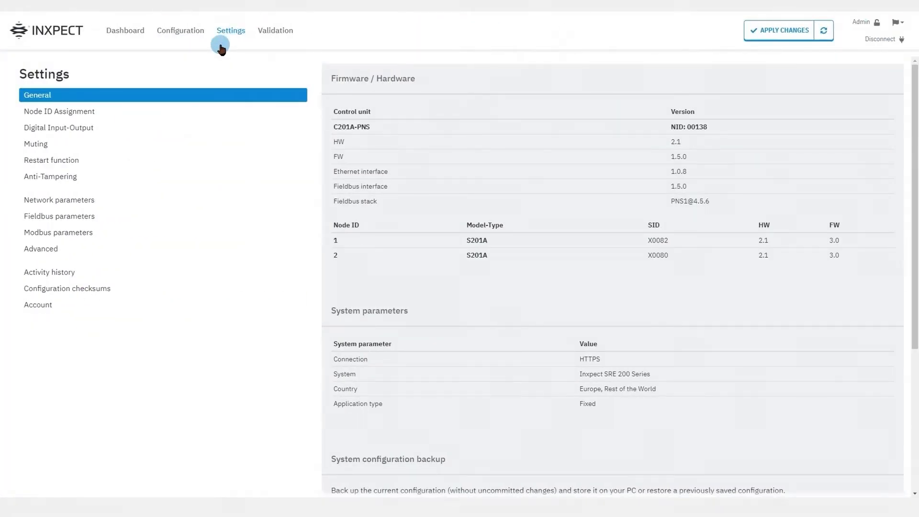
{"action": "mouse_move", "coordinate": [58, 127]}
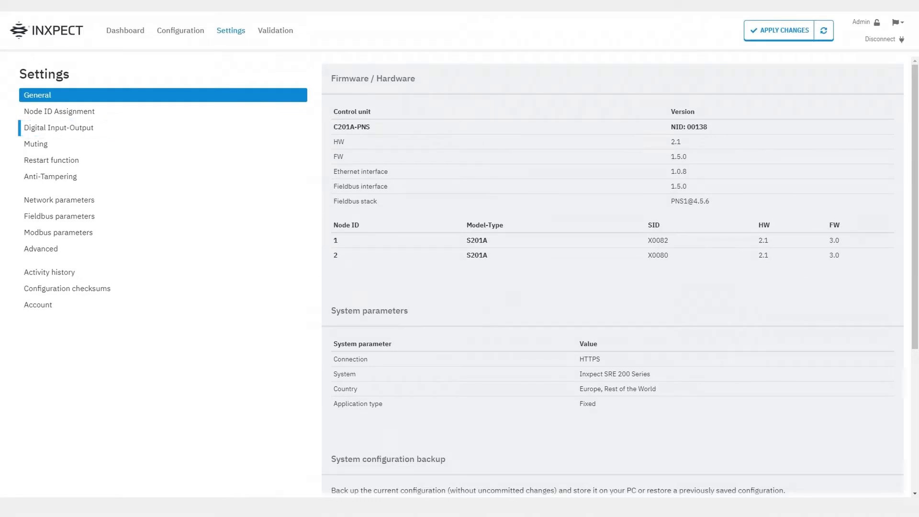
{"action": "mouse_move", "coordinate": [64, 199]}
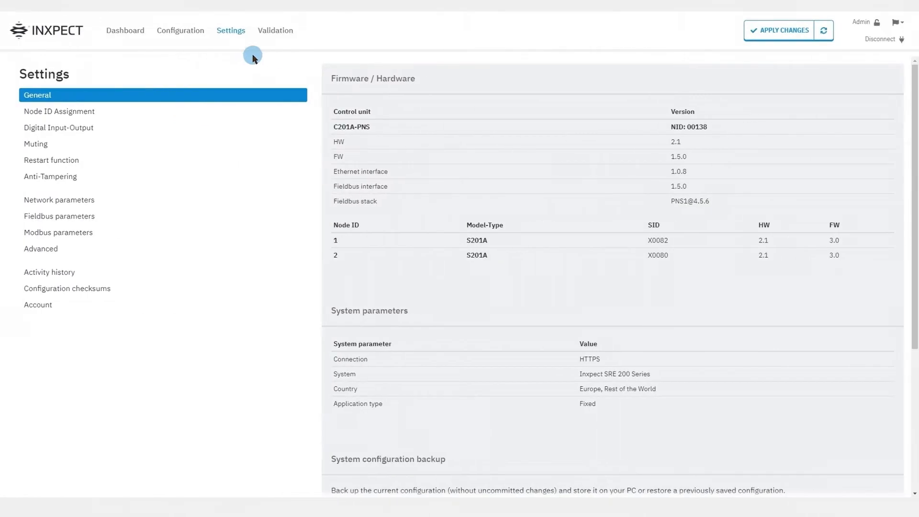
{"action": "left_click", "coordinate": [275, 30]}
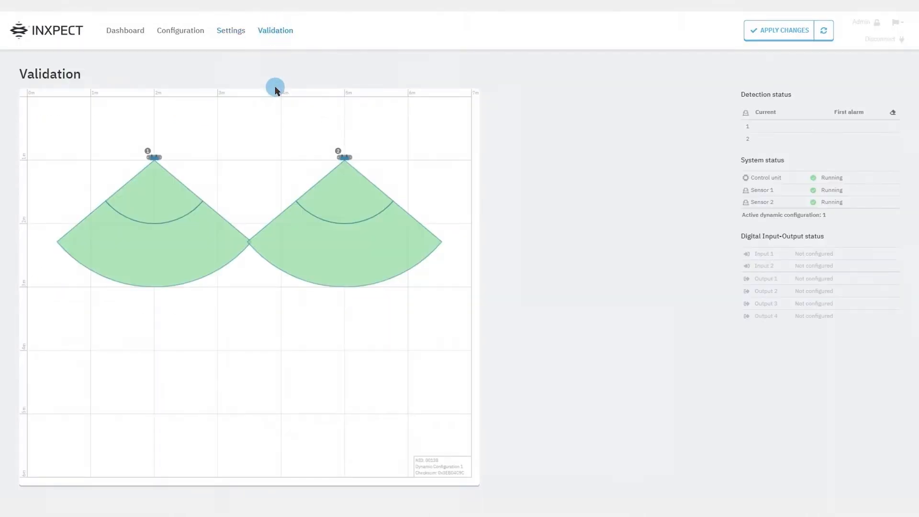
Watch live Validation register a detection in Sensor 1's field, then return to the Dashboard
{"action": "left_click", "coordinate": [150, 278]}
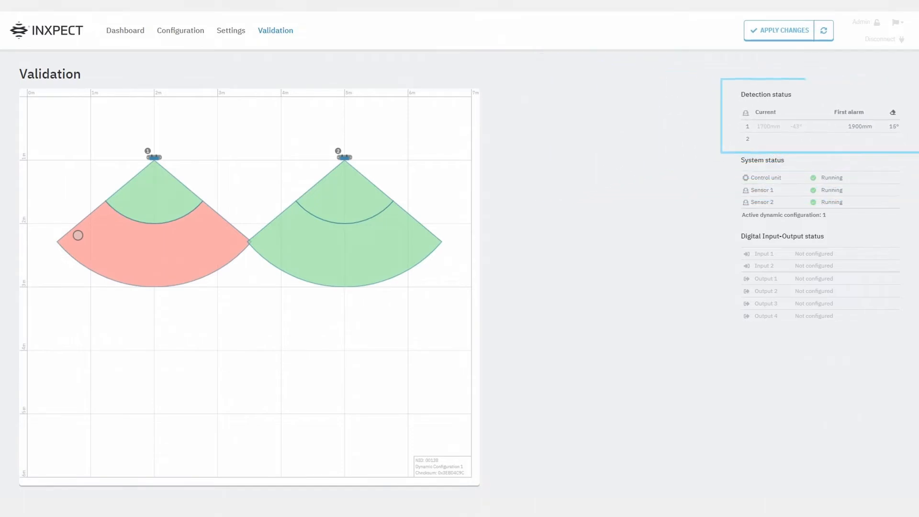
{"action": "left_click", "coordinate": [125, 31]}
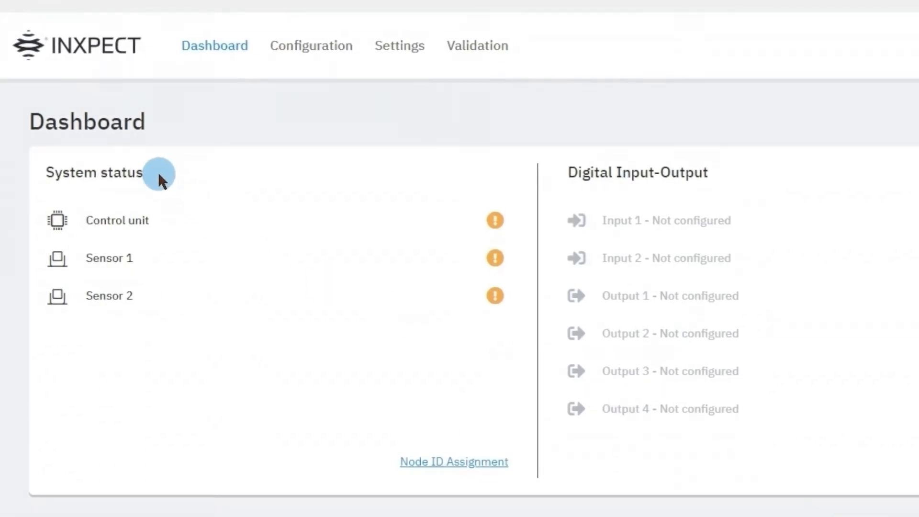
{"action": "mouse_move", "coordinate": [162, 213]}
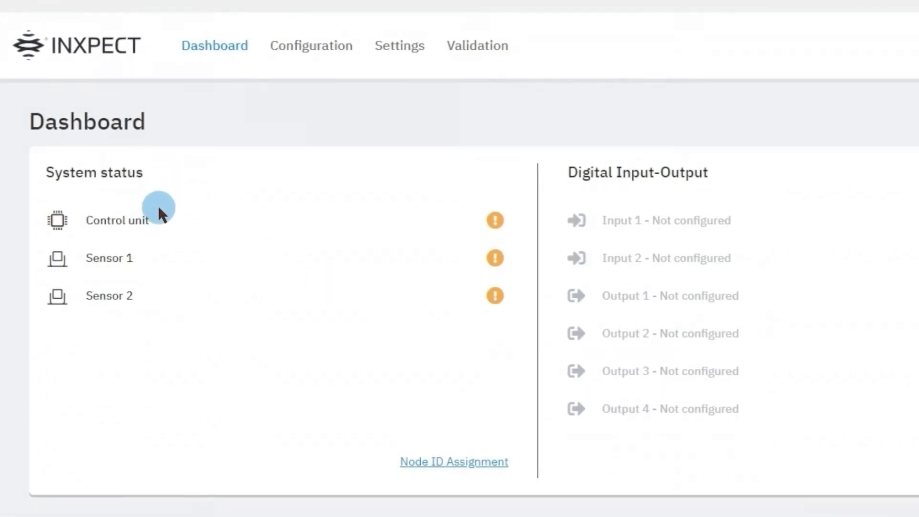
{"action": "mouse_move", "coordinate": [157, 245]}
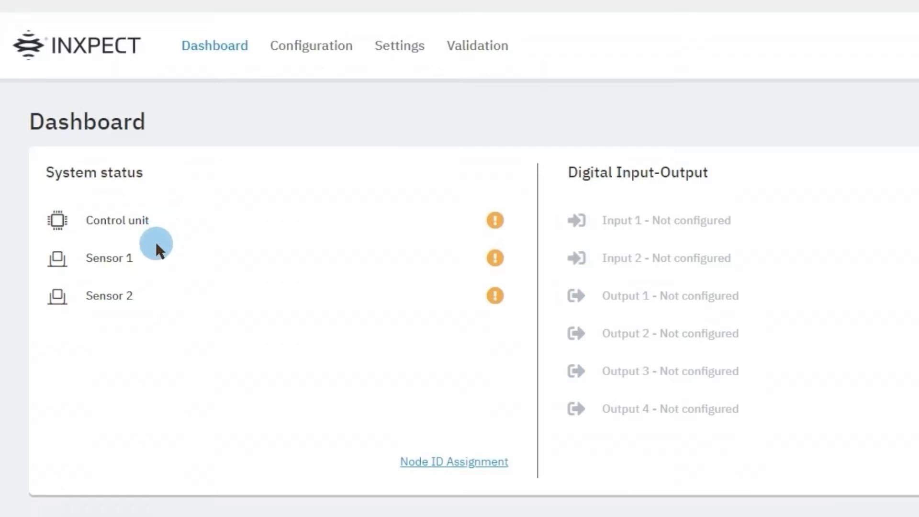
{"action": "mouse_move", "coordinate": [164, 267]}
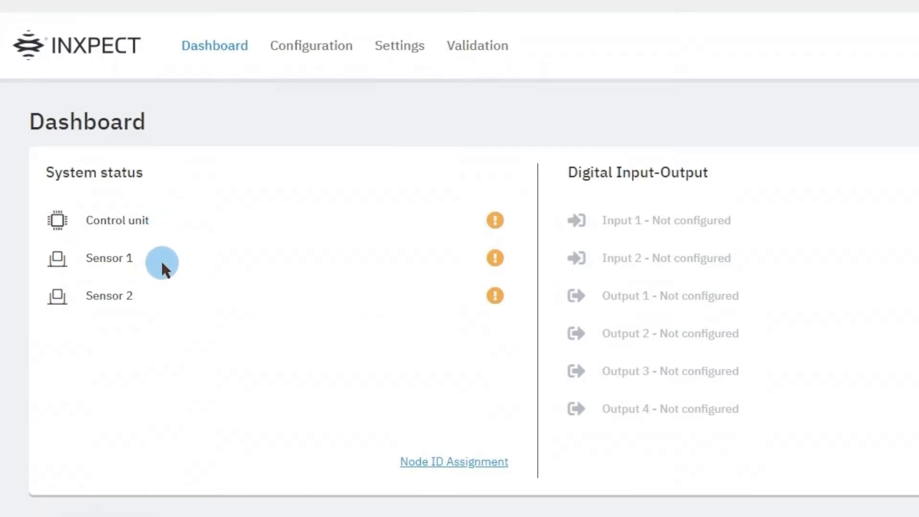
{"action": "mouse_move", "coordinate": [170, 264]}
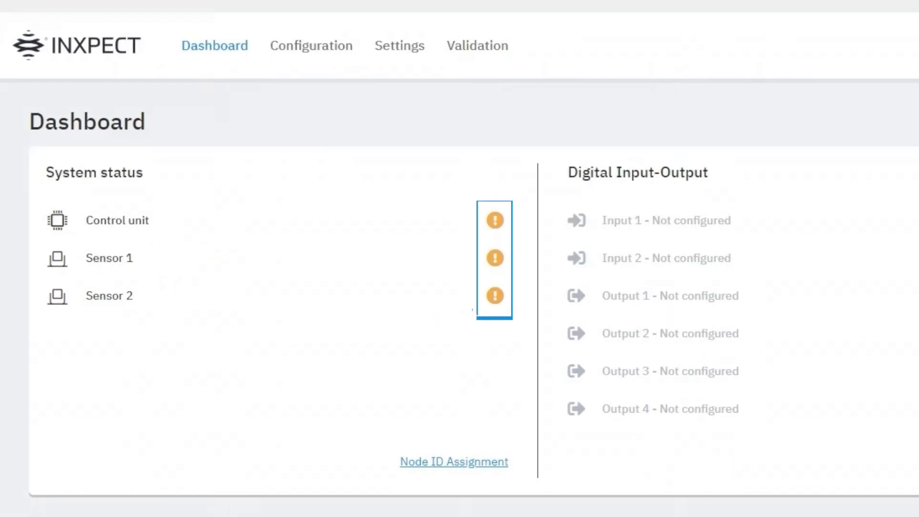
{"action": "left_click", "coordinate": [493, 295]}
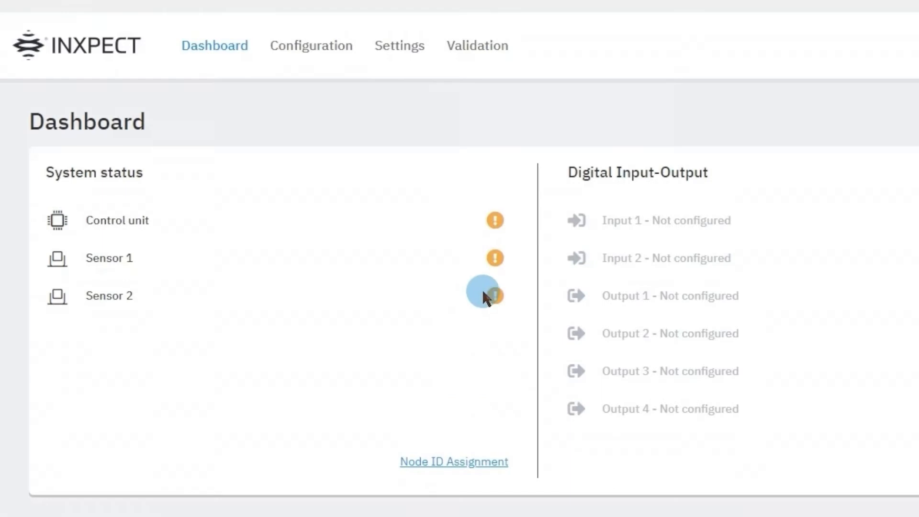
{"action": "mouse_move", "coordinate": [494, 295]}
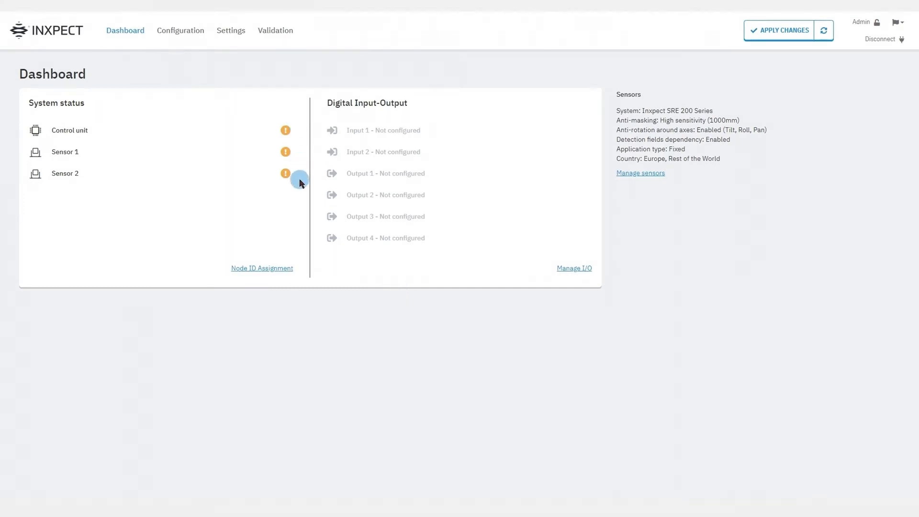
{"action": "mouse_move", "coordinate": [271, 186]}
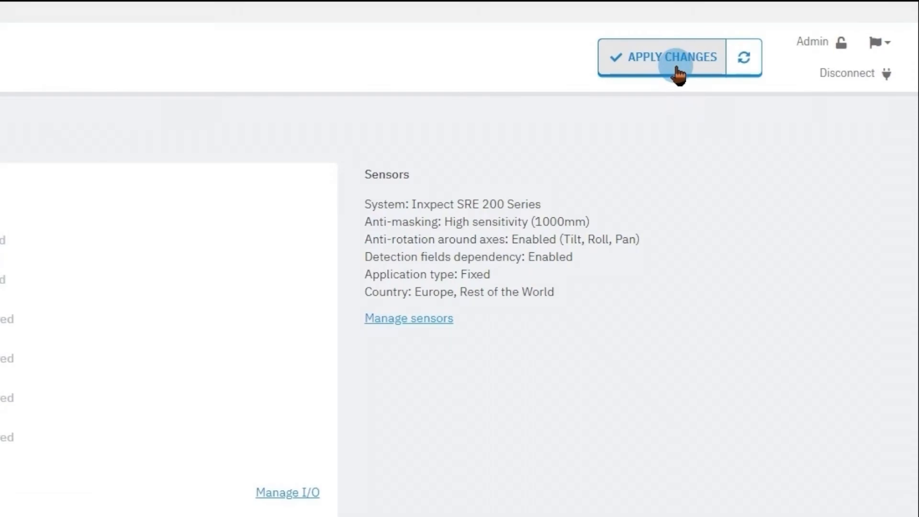
Apply the pending configuration changes, confirming with OK, APPLY in the warning dialog
{"action": "left_click", "coordinate": [662, 57]}
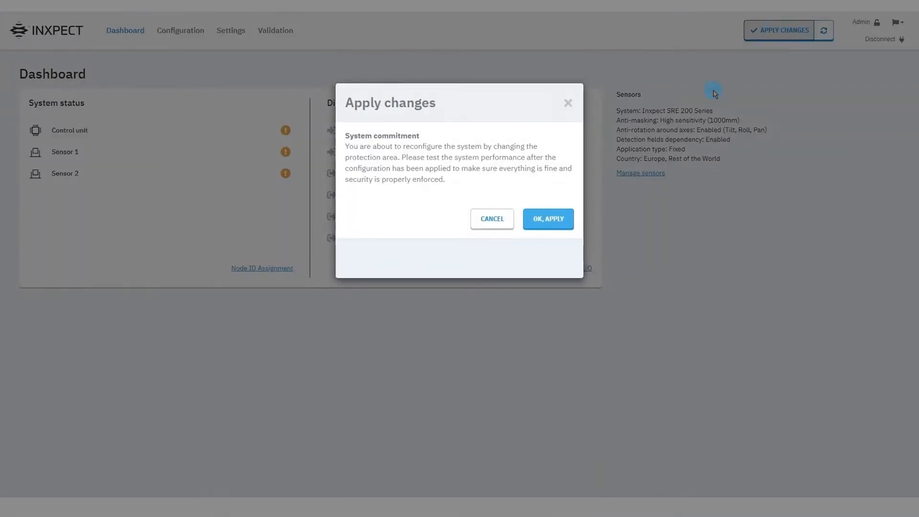
{"action": "mouse_move", "coordinate": [547, 218]}
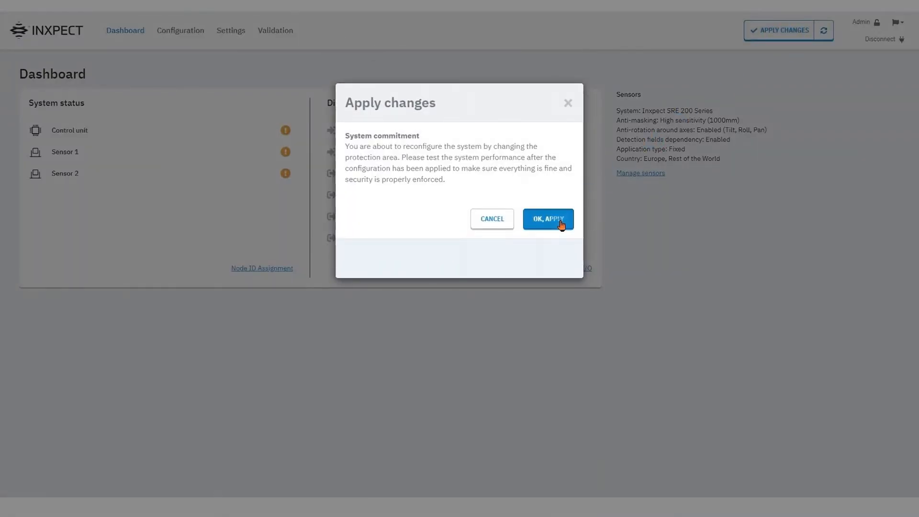
{"action": "left_click", "coordinate": [547, 219]}
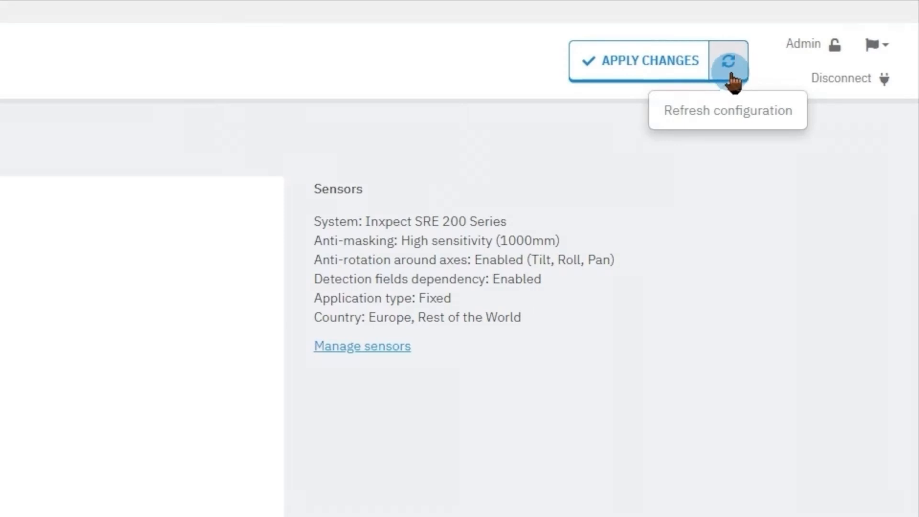
Refresh the configuration so Control unit, Sensor 1 and Sensor 2 all show green
{"action": "left_click", "coordinate": [728, 61]}
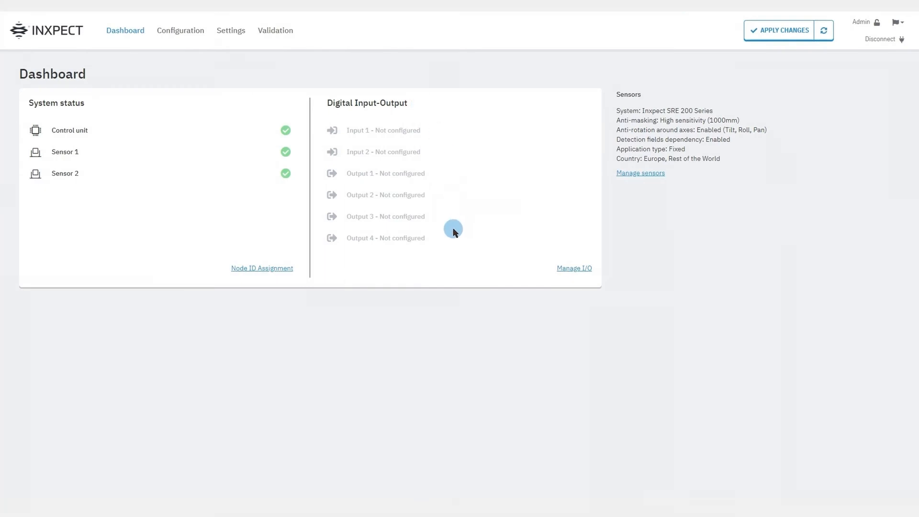
{"action": "mouse_move", "coordinate": [448, 159]}
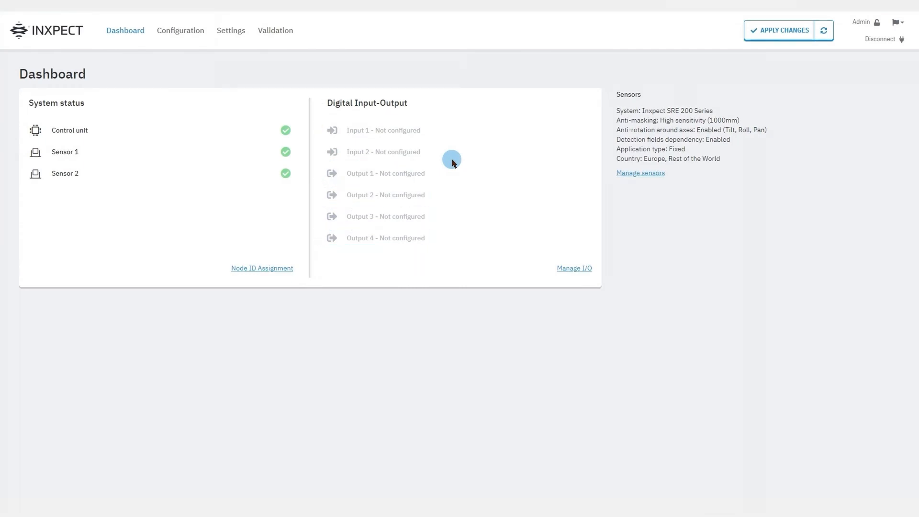
{"action": "mouse_move", "coordinate": [488, 156]}
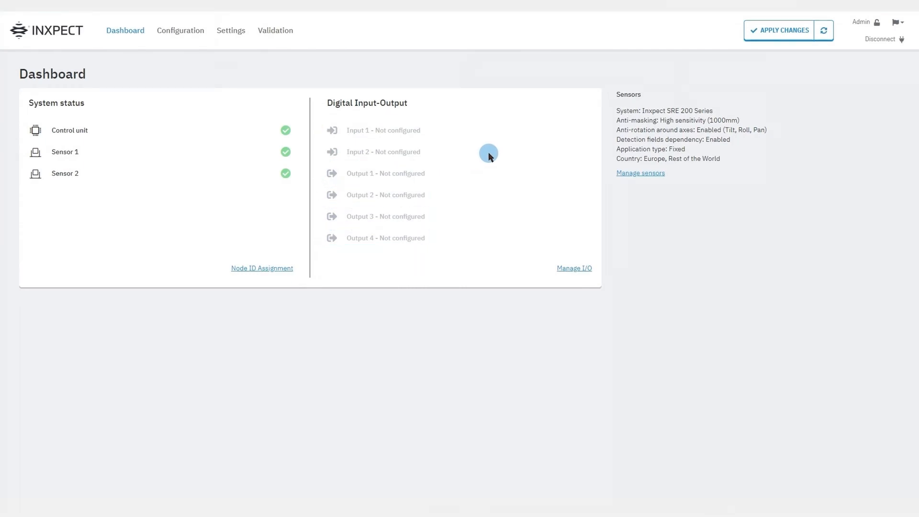
{"action": "mouse_move", "coordinate": [594, 162]}
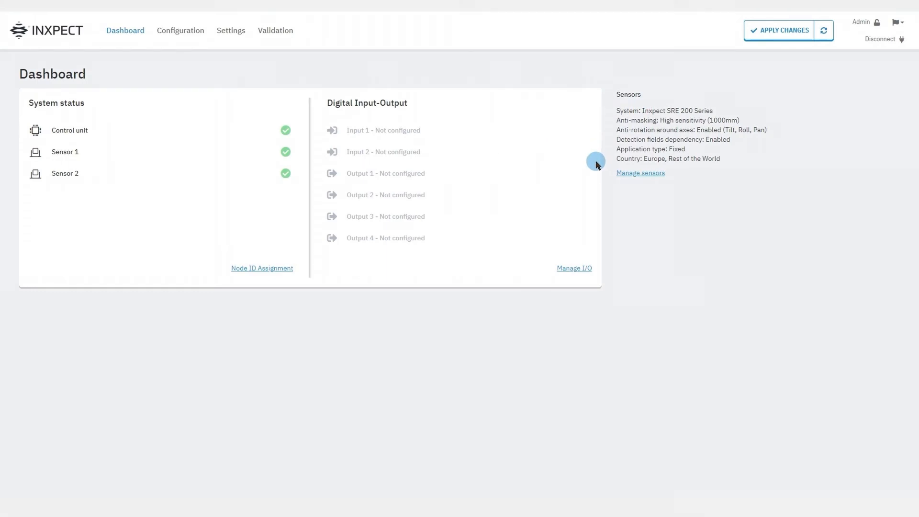
{"action": "mouse_move", "coordinate": [602, 124]}
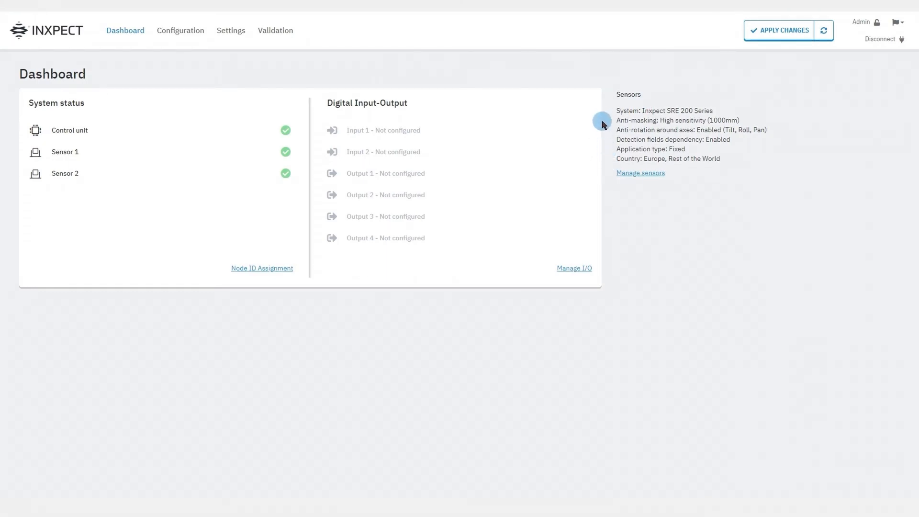